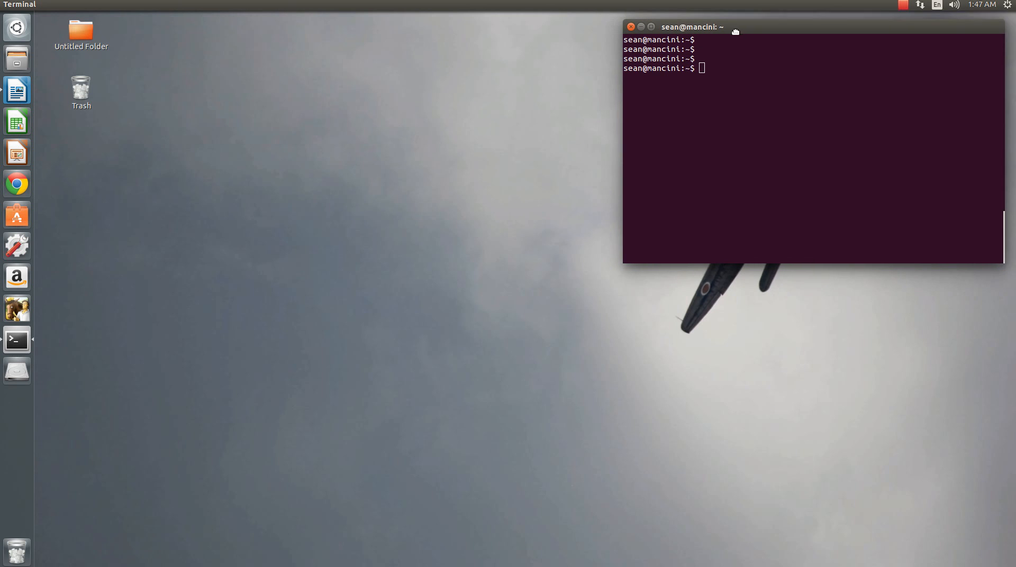
Bring the LibreOffice Writer setup-notes document in front of the Terminal window
left_click_drag(690, 27, 533, 83)
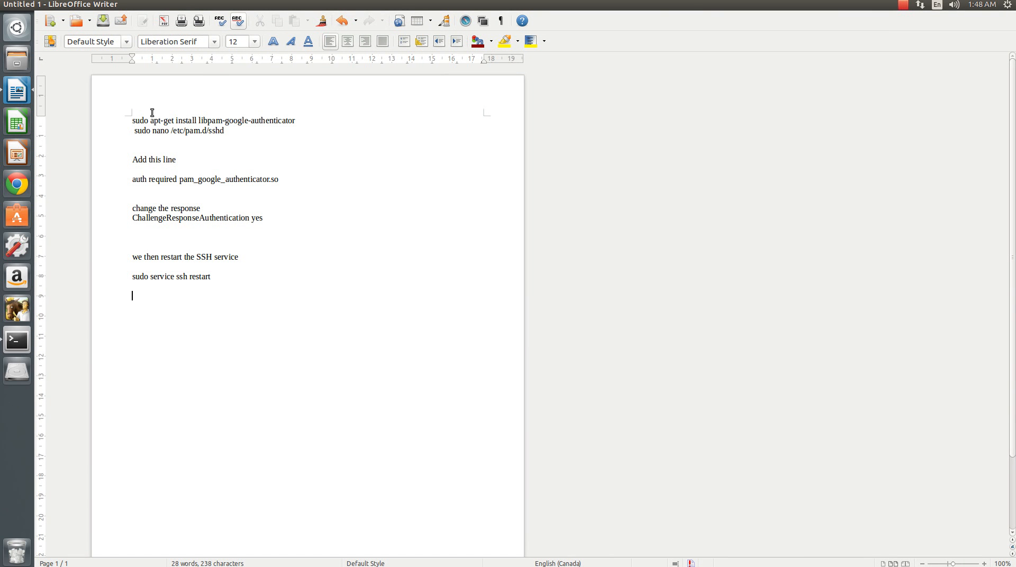
mouse_move(255, 213)
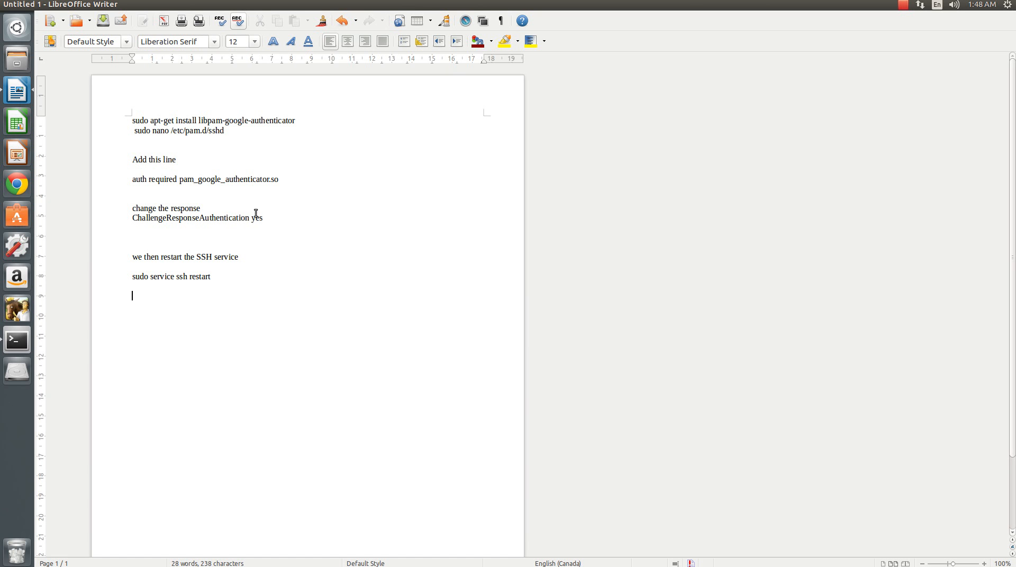
mouse_move(367, 176)
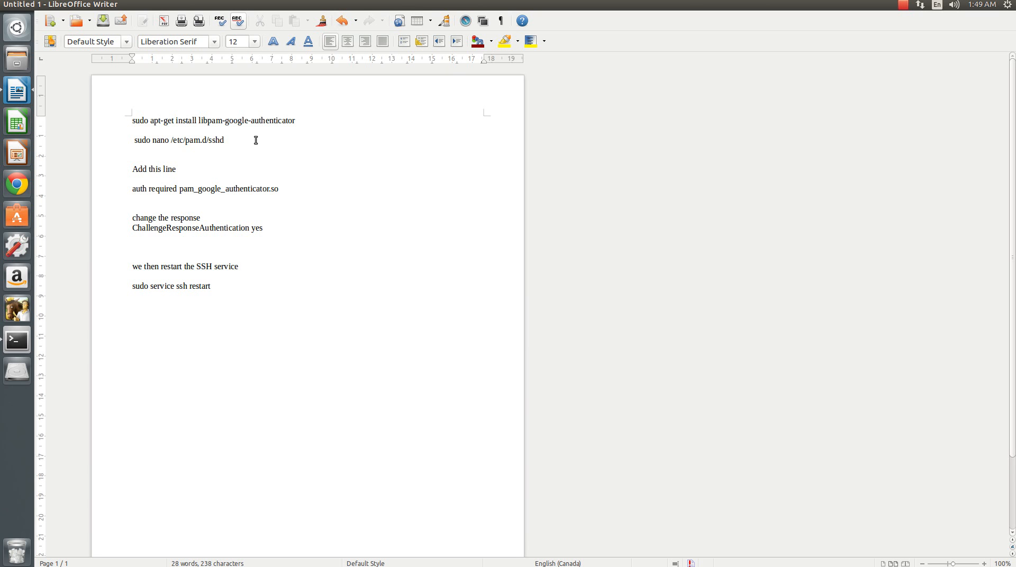
Place the cursor at the start of the nano command line to separate it from the install command
left_click(131, 140)
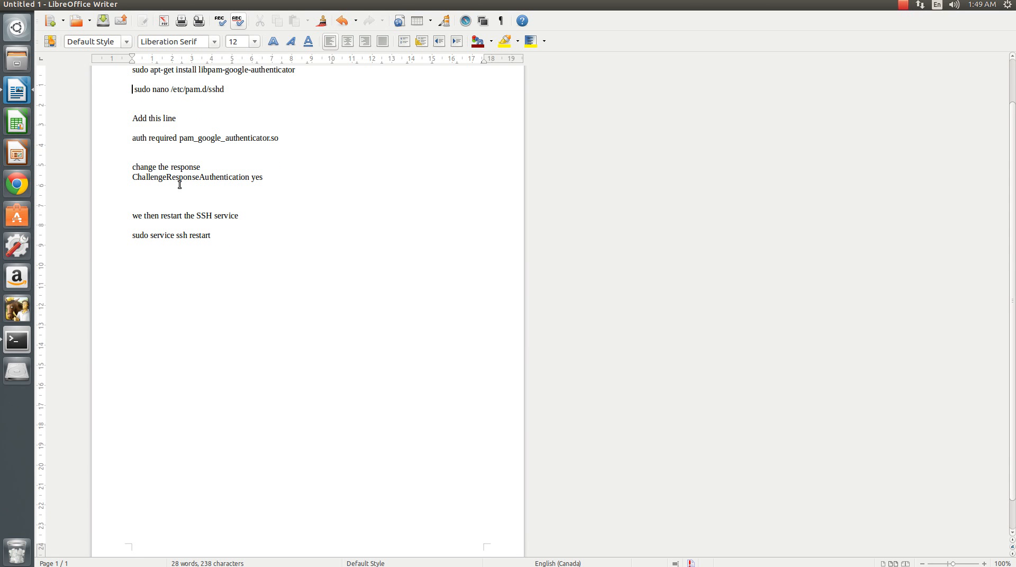
mouse_move(310, 179)
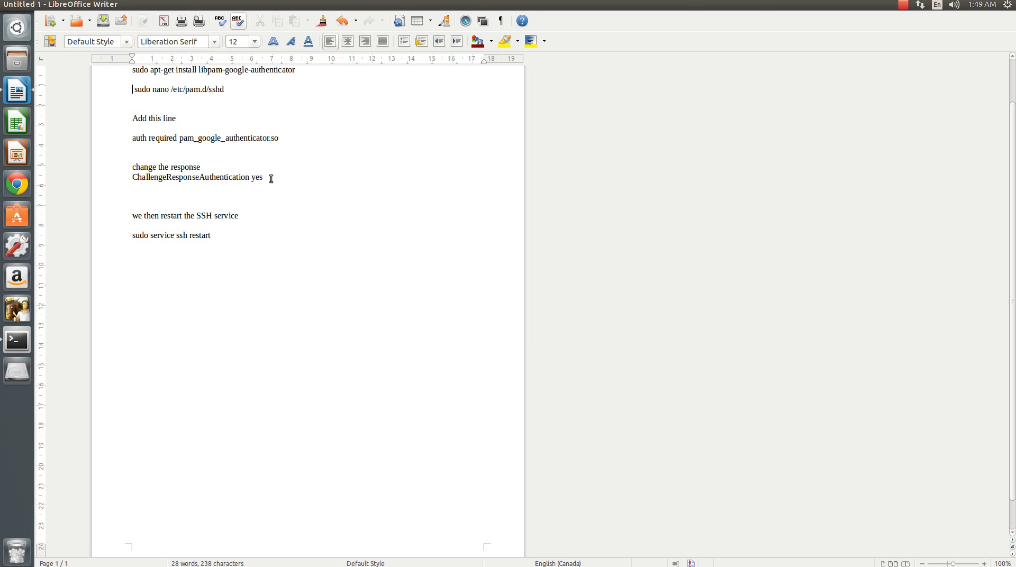
mouse_move(128, 218)
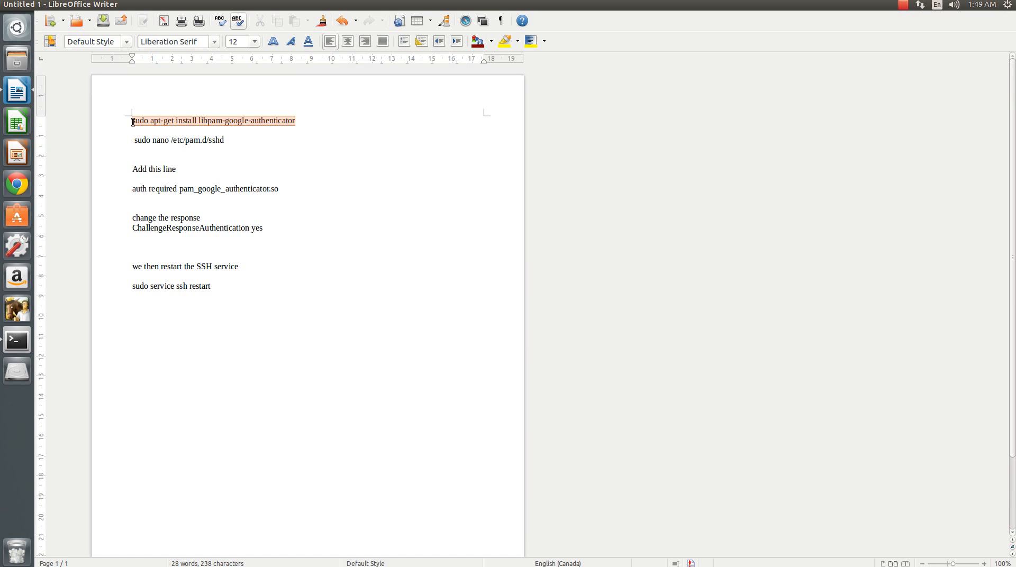
Run 'sudo apt-get install libpam-google-authenticator', confirming with y, until the prompt returns
right_click(195, 120)
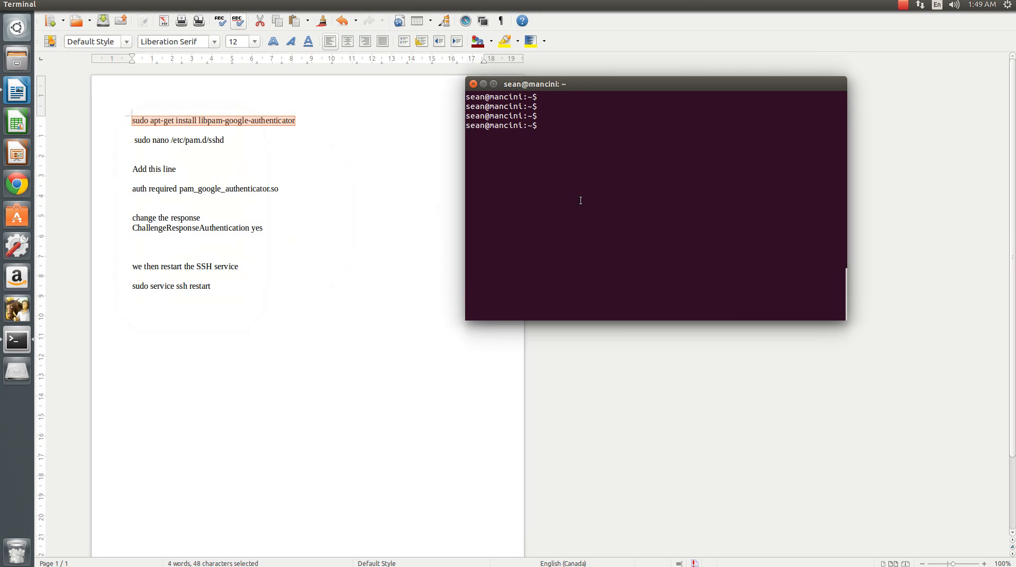
type("sudo apt-get install libpam-google-authenticator")
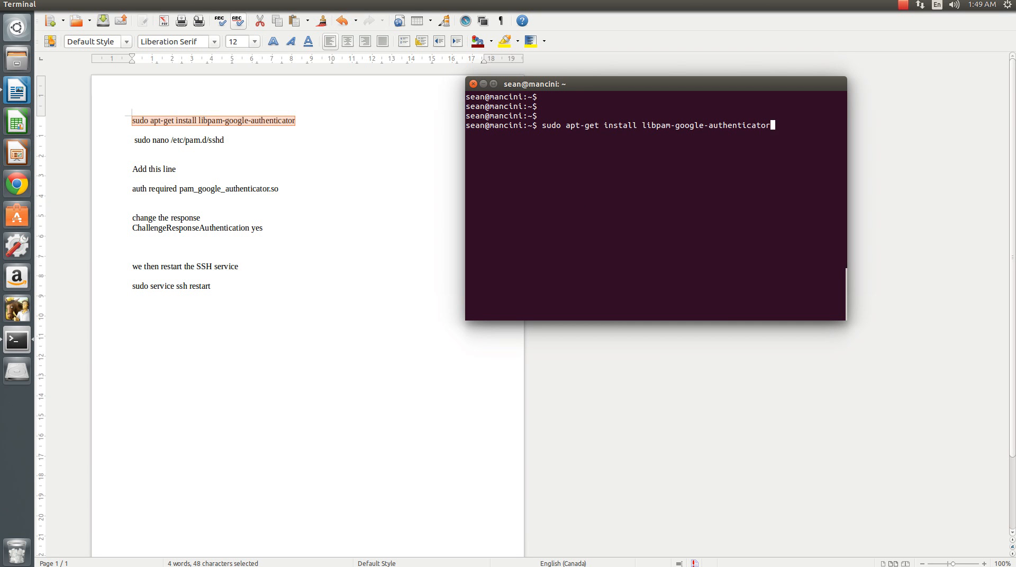
key("Return")
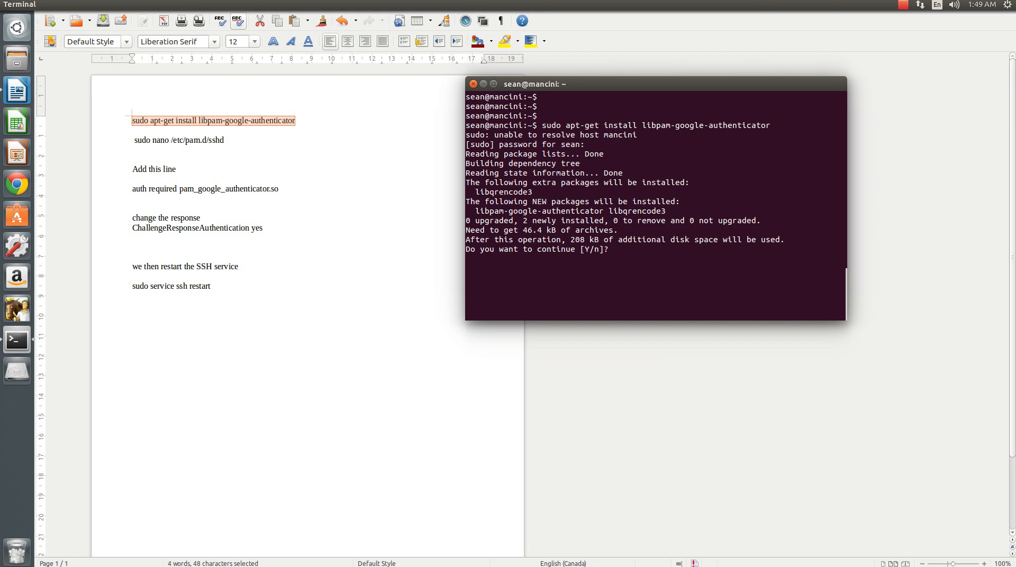
type("y")
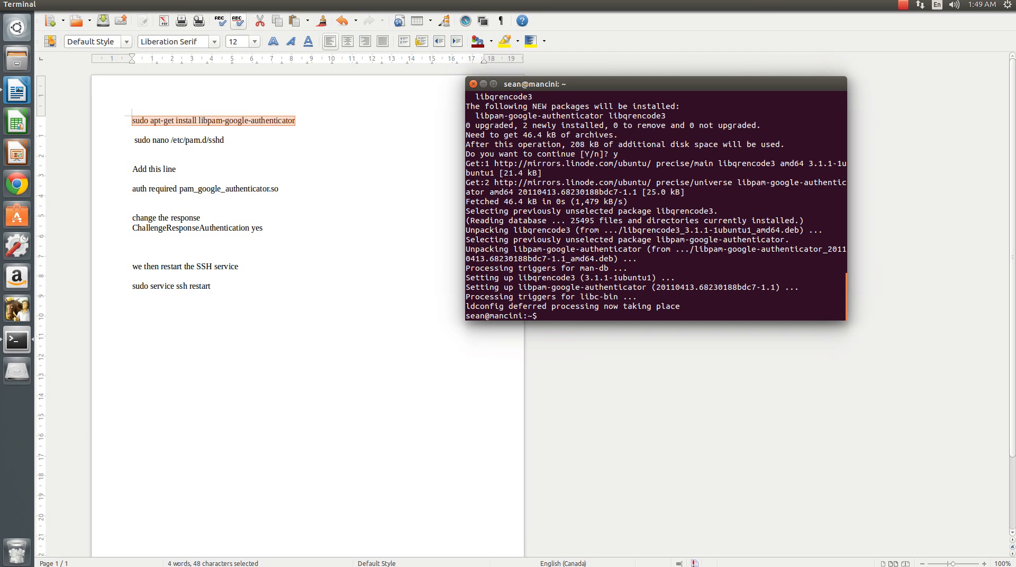
key("Return")
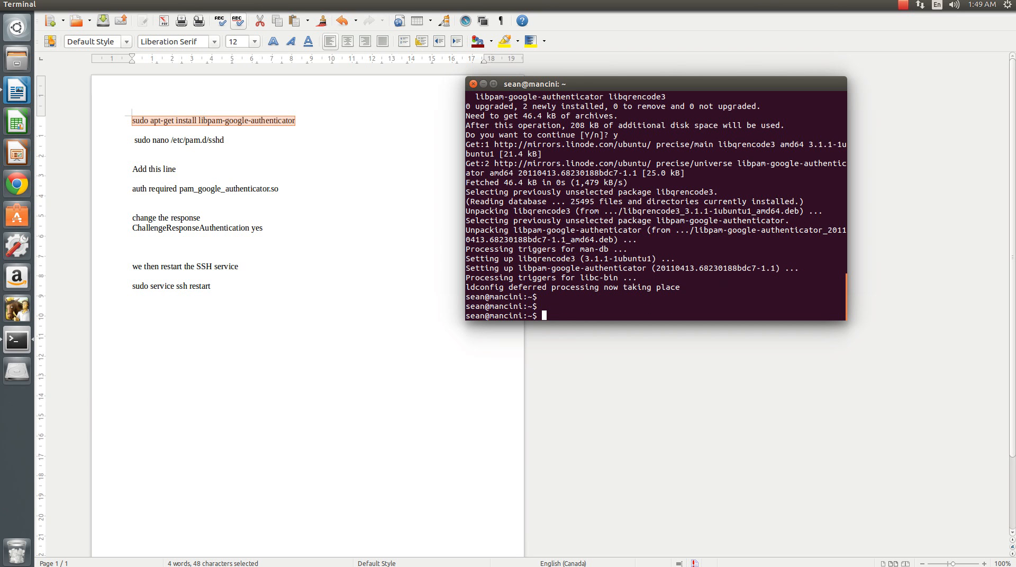
Edit /etc/pam.d/sshd with sudo nano, adding 'auth required pam_google_authenticator.so', and save it
type("sudo")
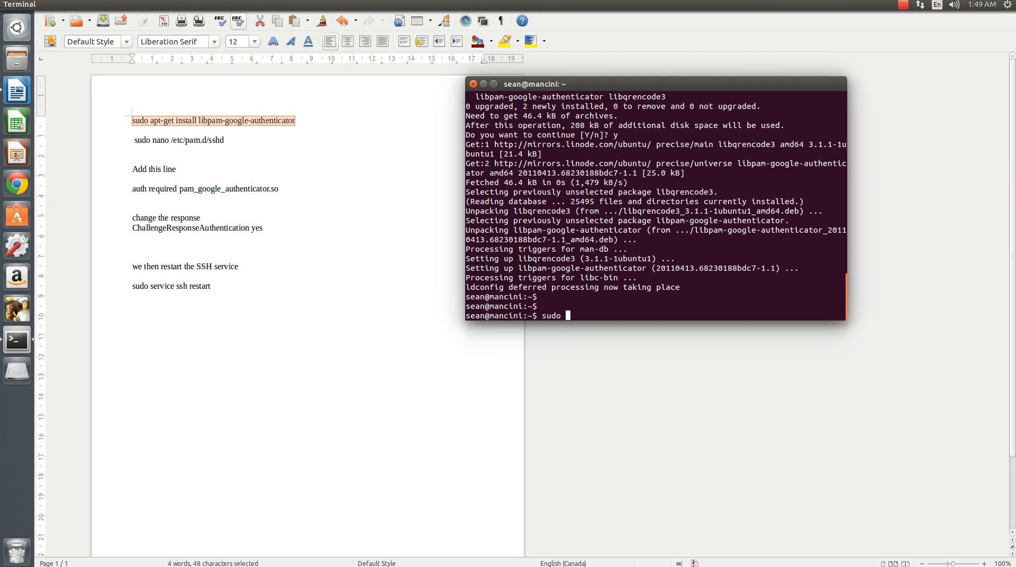
type("/")
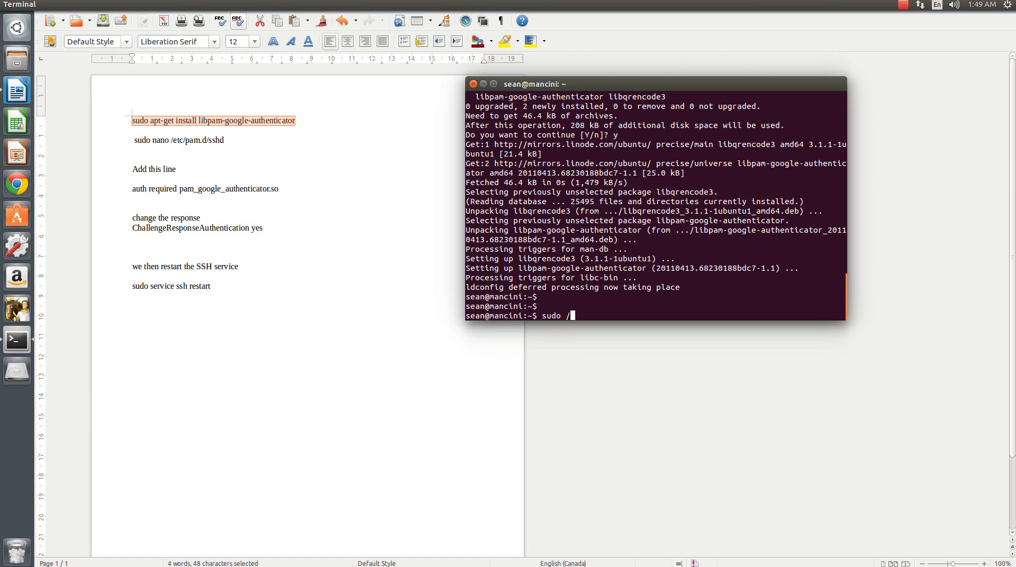
type("etc")
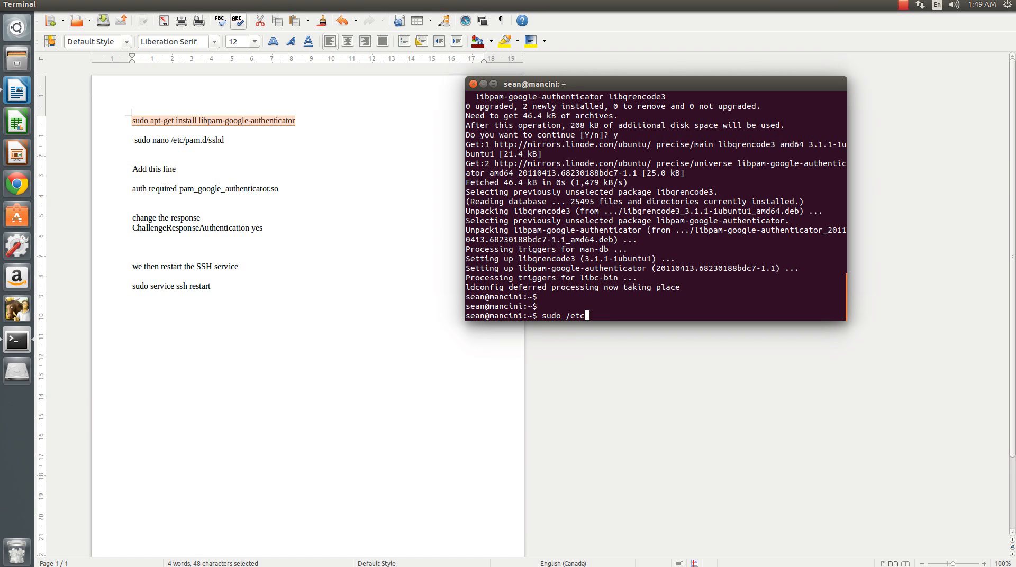
type("pam.d/")
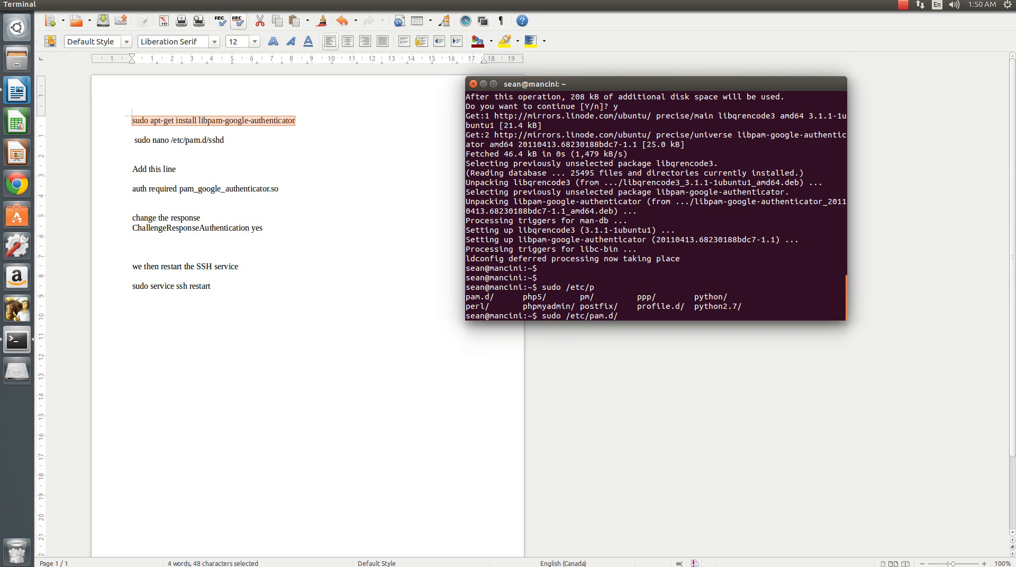
type("sshd")
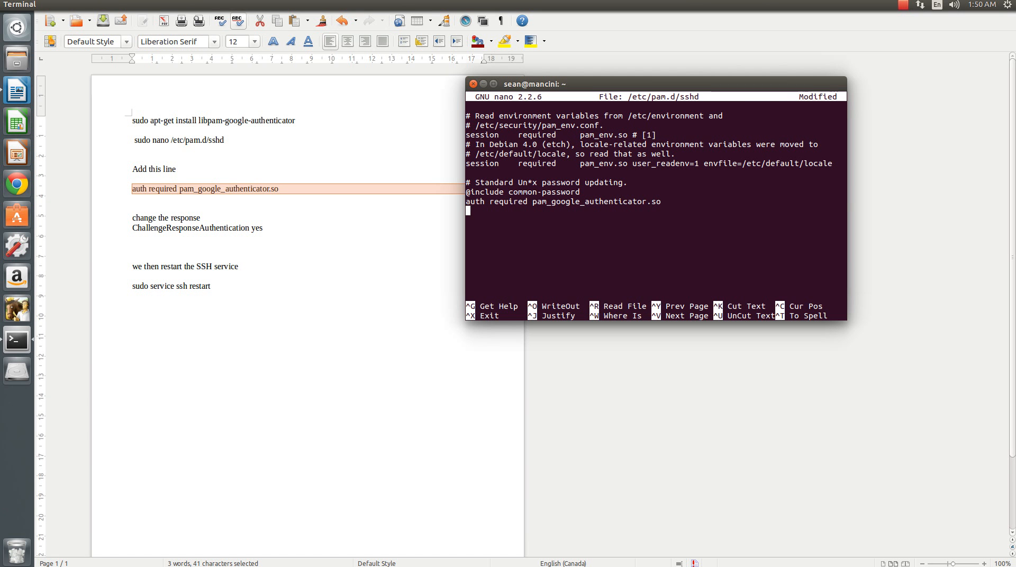
key("ctrl+o")
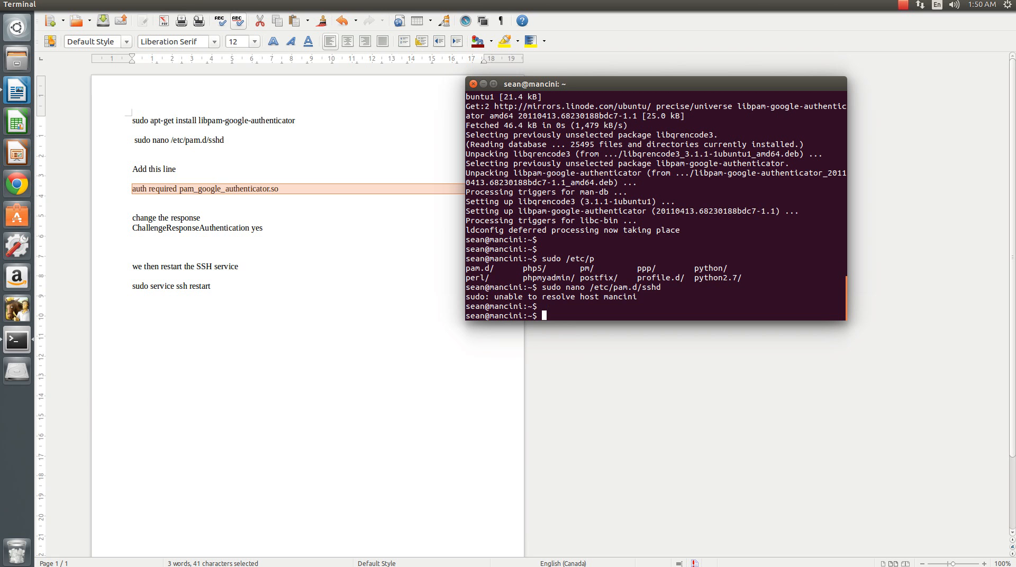
Change into /etc/ssh/ and list its contents, showing sshd_config and the host keys
key("Return")
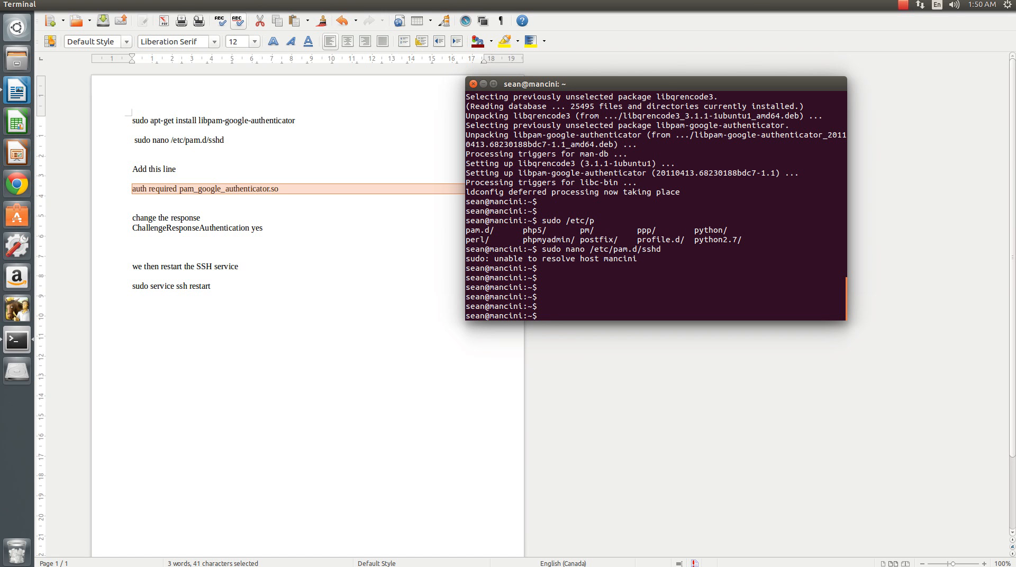
type("cd /et")
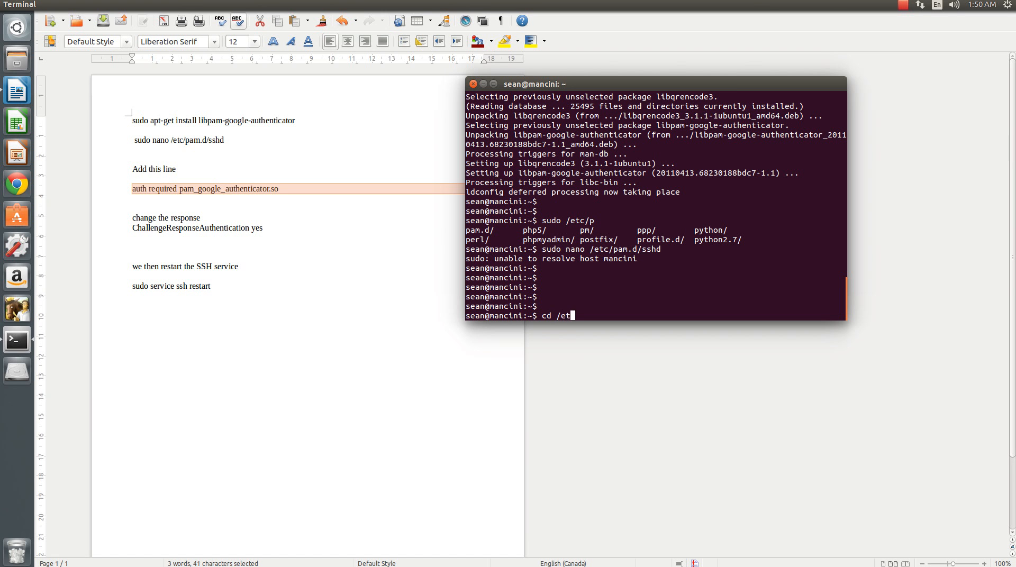
type("c/")
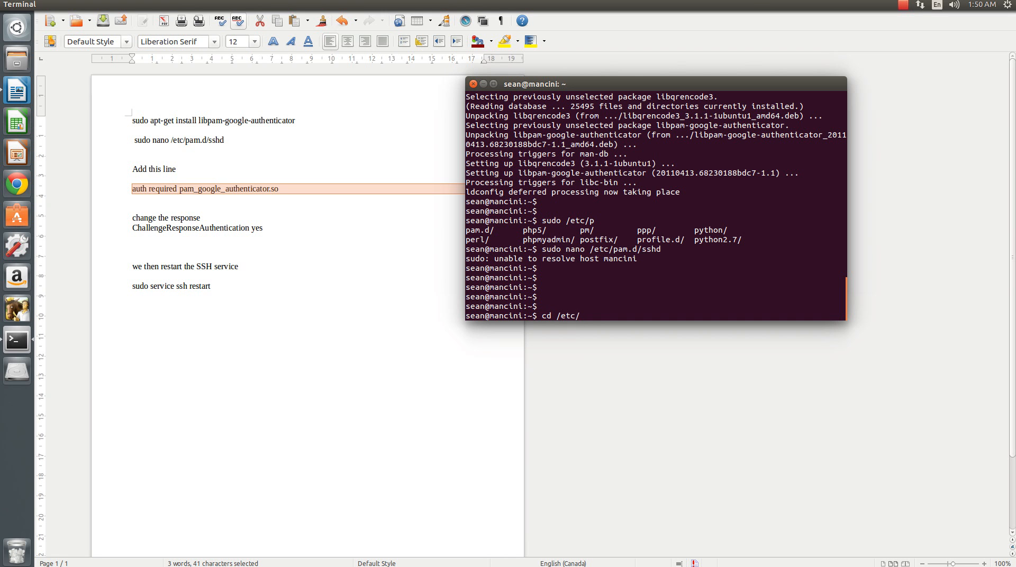
type("ssh/")
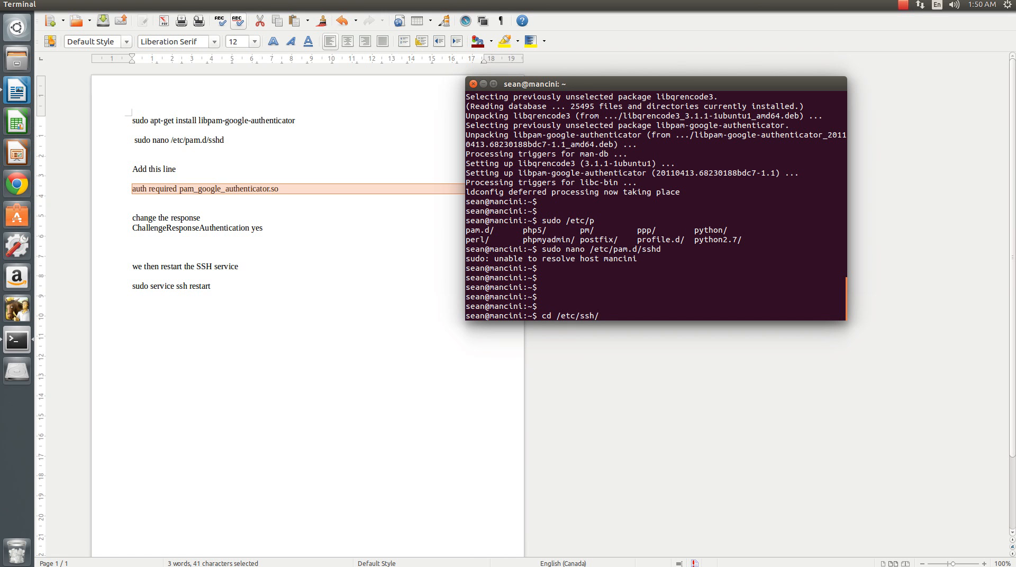
type("ls")
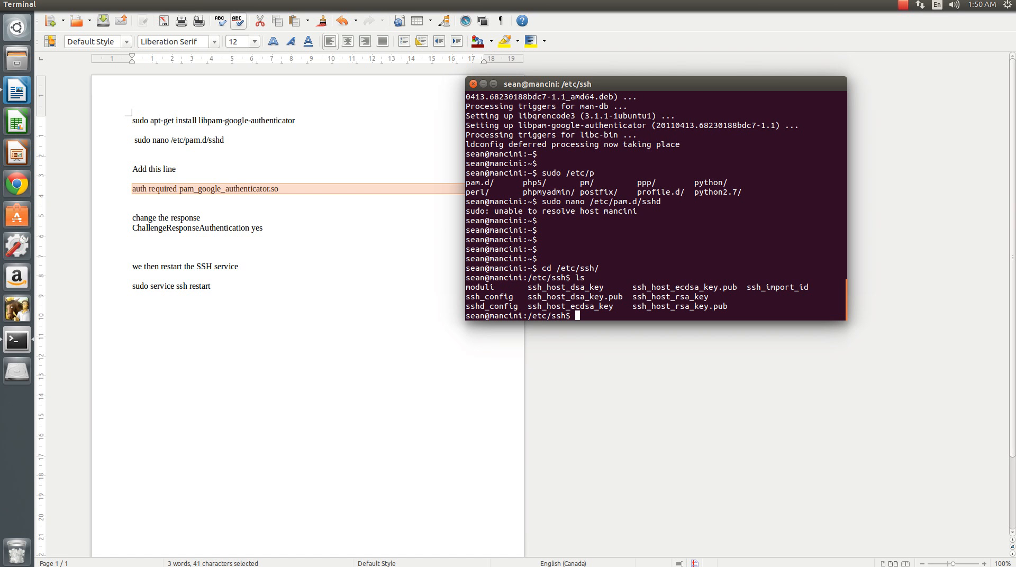
In sudo nano sshd_config, set ChallengeResponseAuthentication to yes
type("sudo")
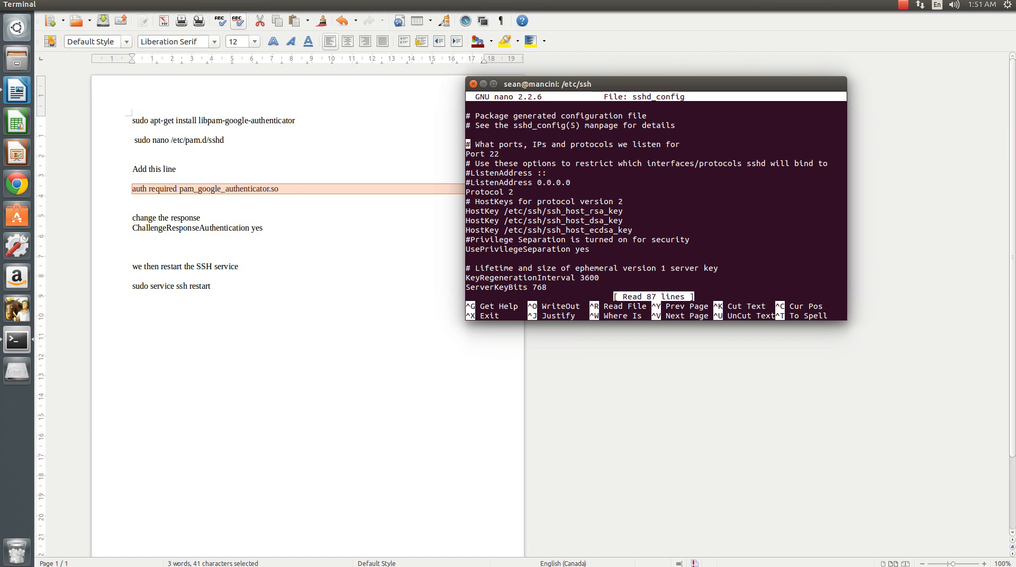
scroll("down", 3)
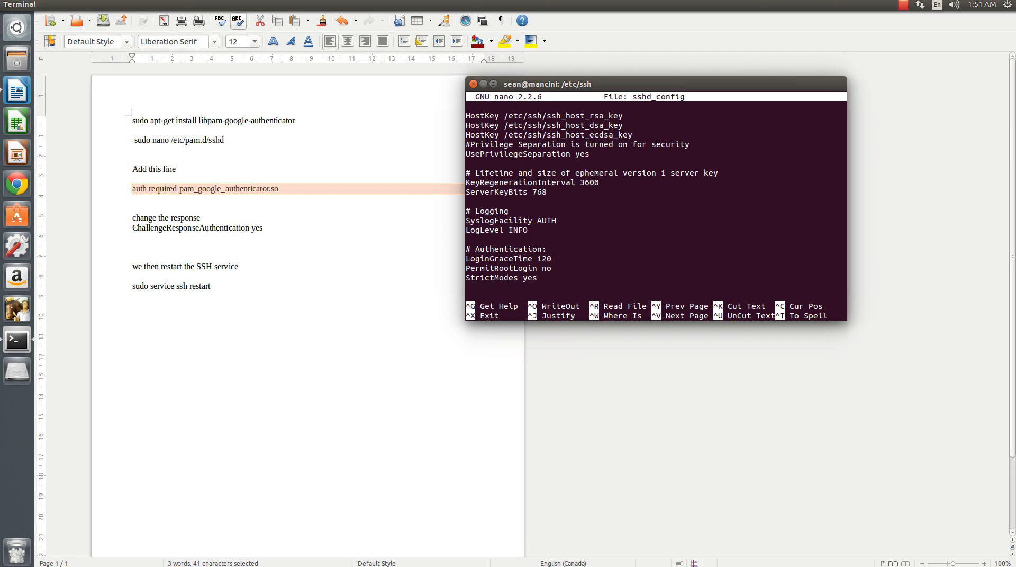
scroll("down", 3)
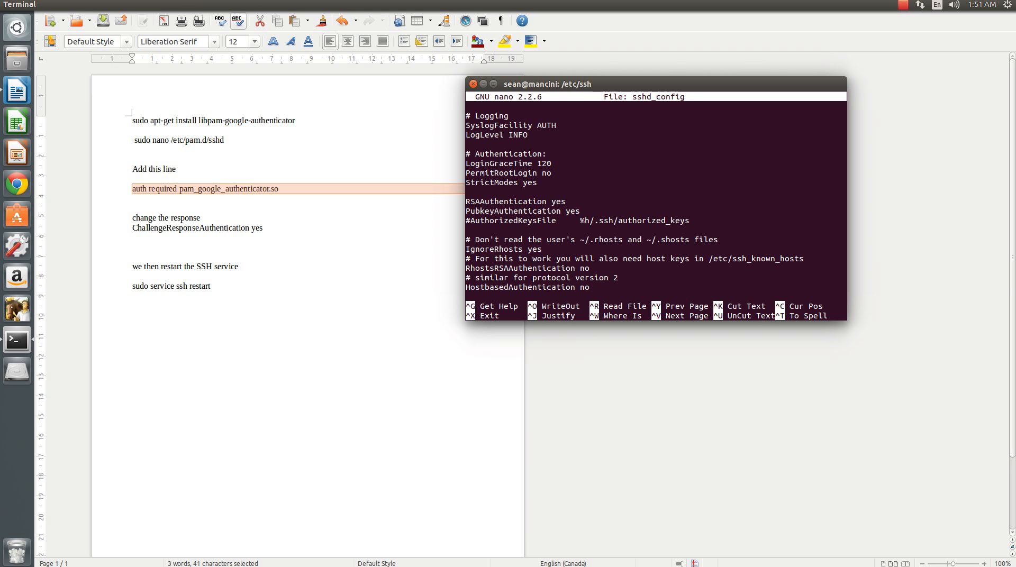
scroll("down", 3)
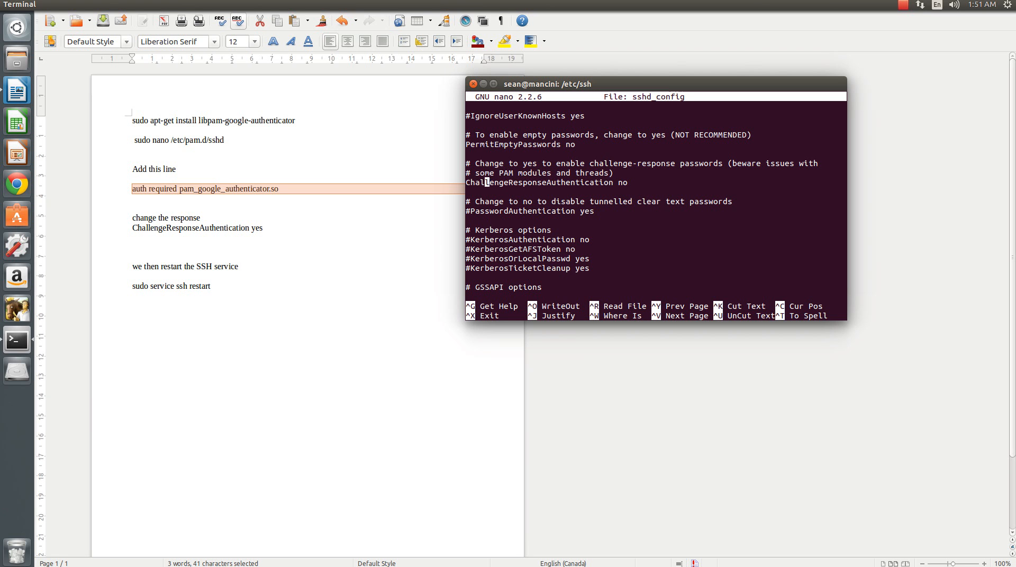
left_click(608, 182)
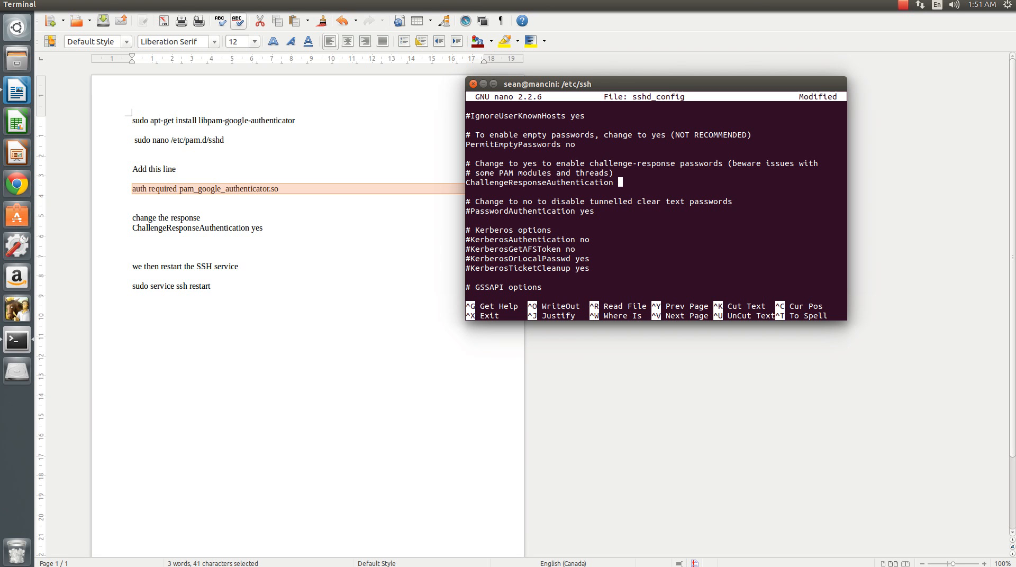
type("yes")
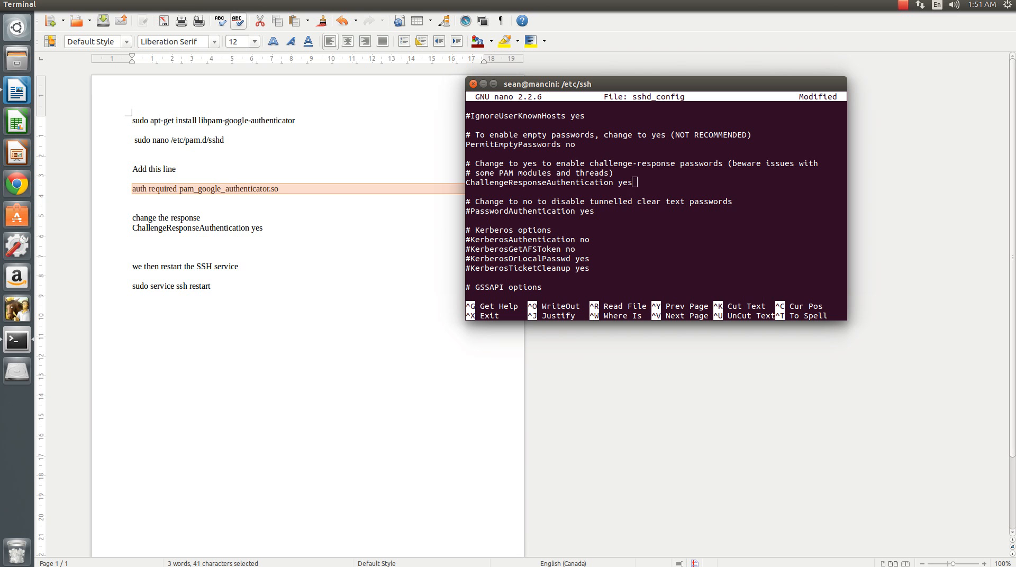
Save sshd_config and exit nano back to the shell prompt
key("ctrl+o")
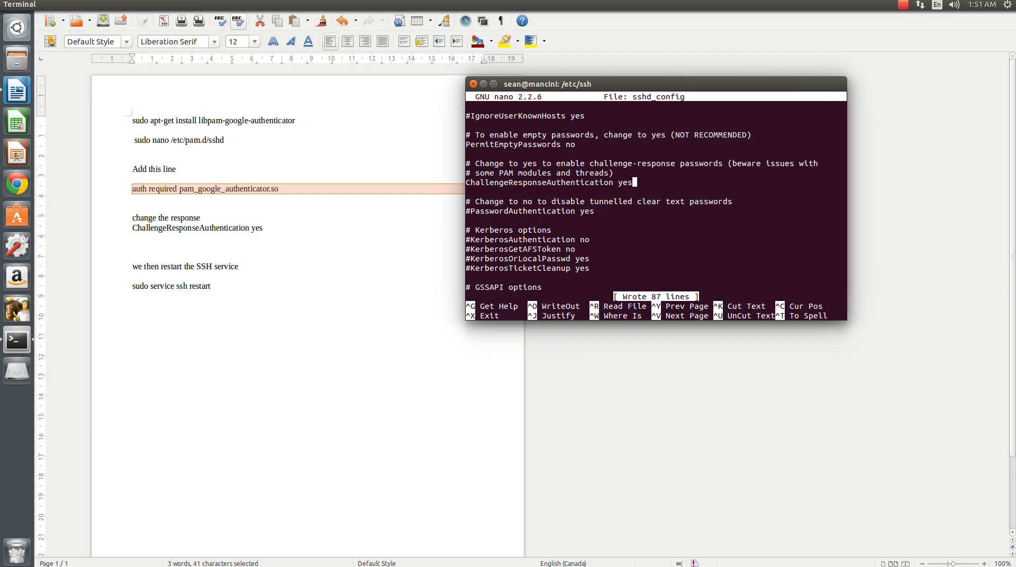
key("ctrl+x")
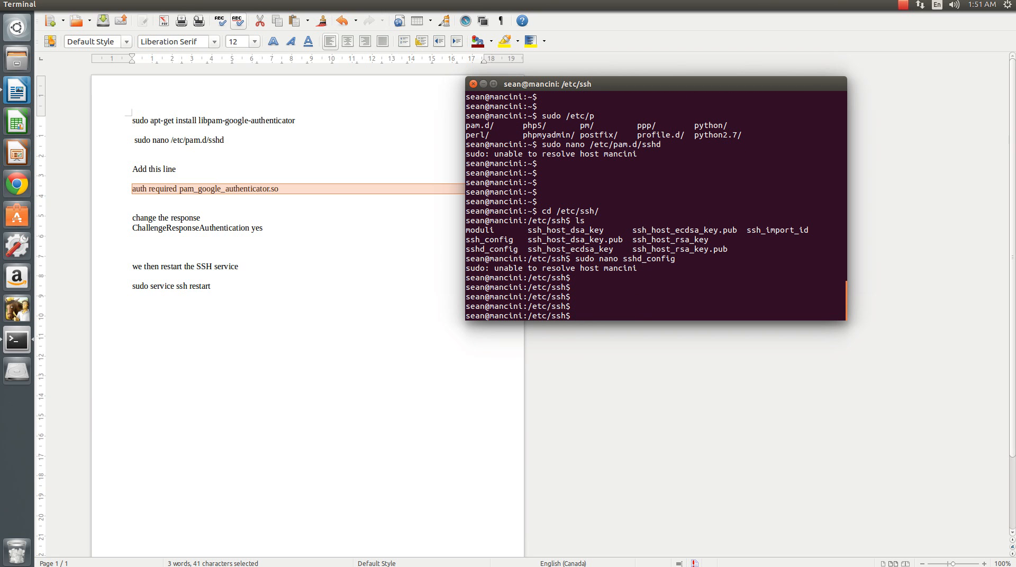
Restart the SSH service with 'sudo service ssh restart'
type("sudo ssh")
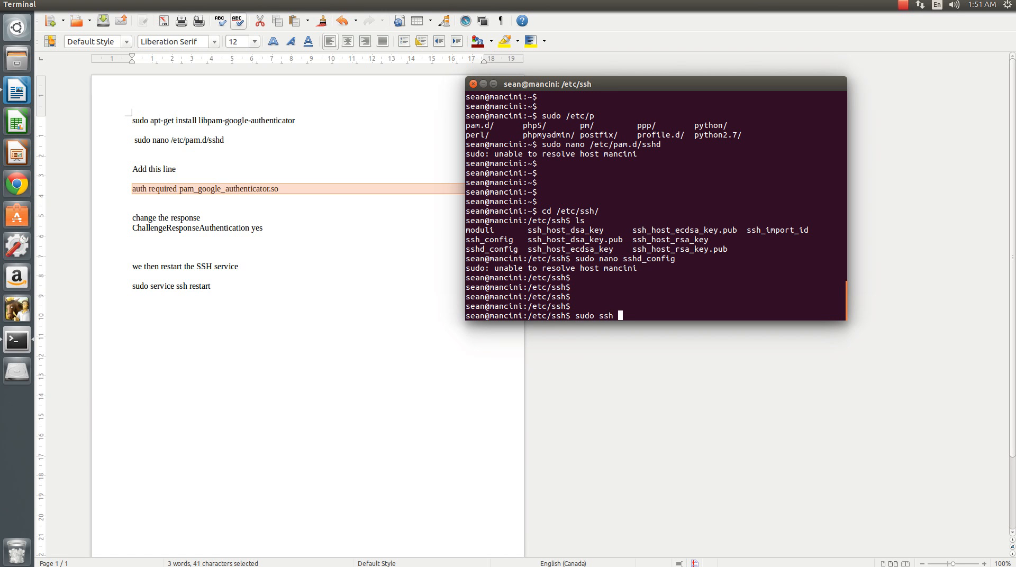
type("serv")
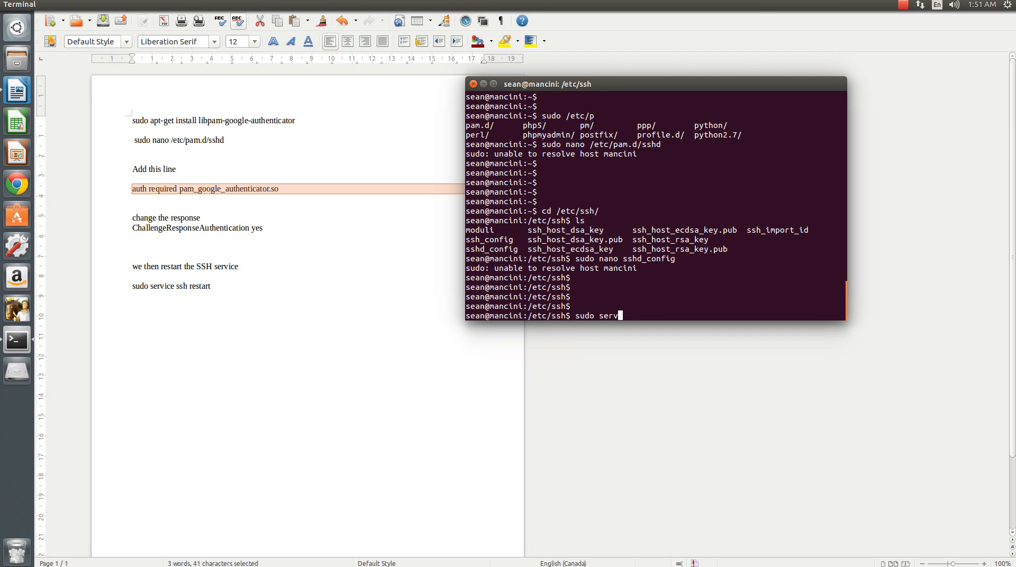
type("ice ssh restart")
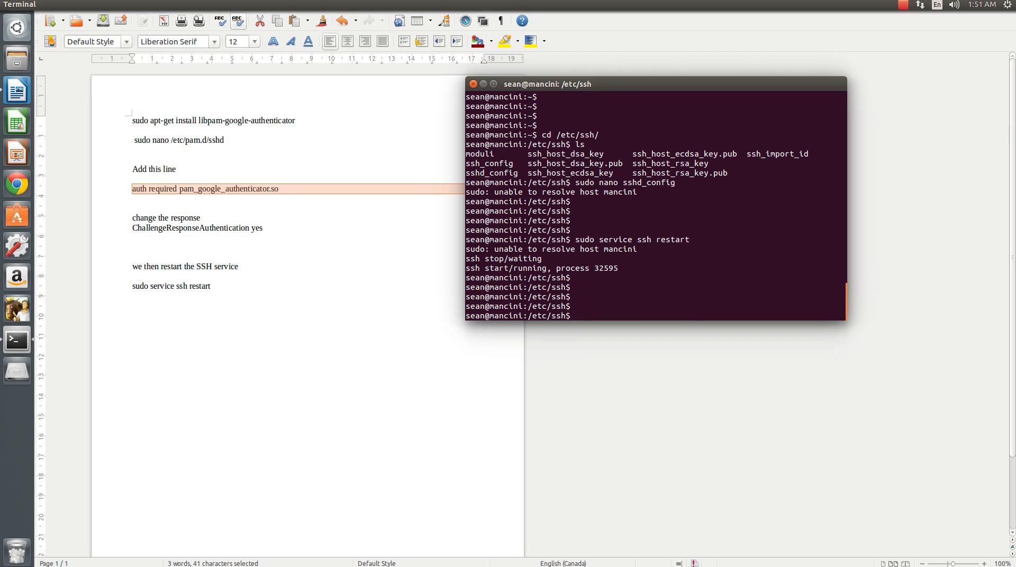
Try 'sudo googleauthenticator', which fails with command not found
type("s")
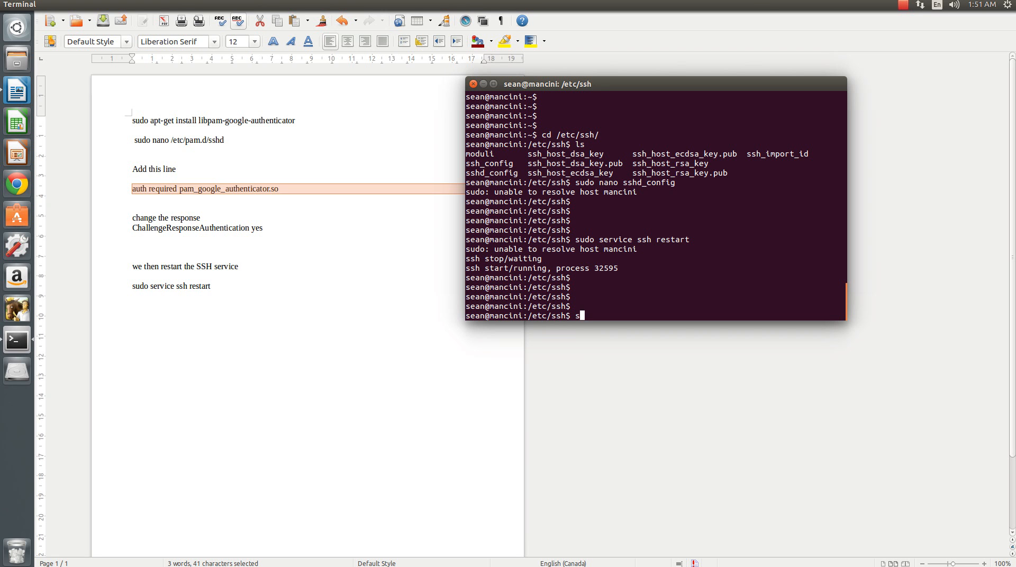
type("udo googleauthenticator")
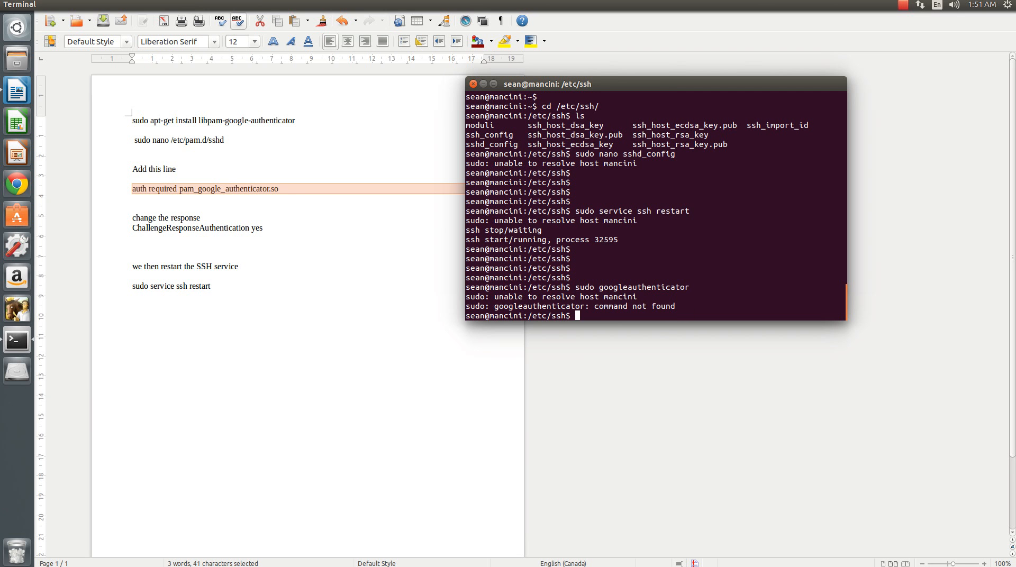
type("sudo googleauthenticator")
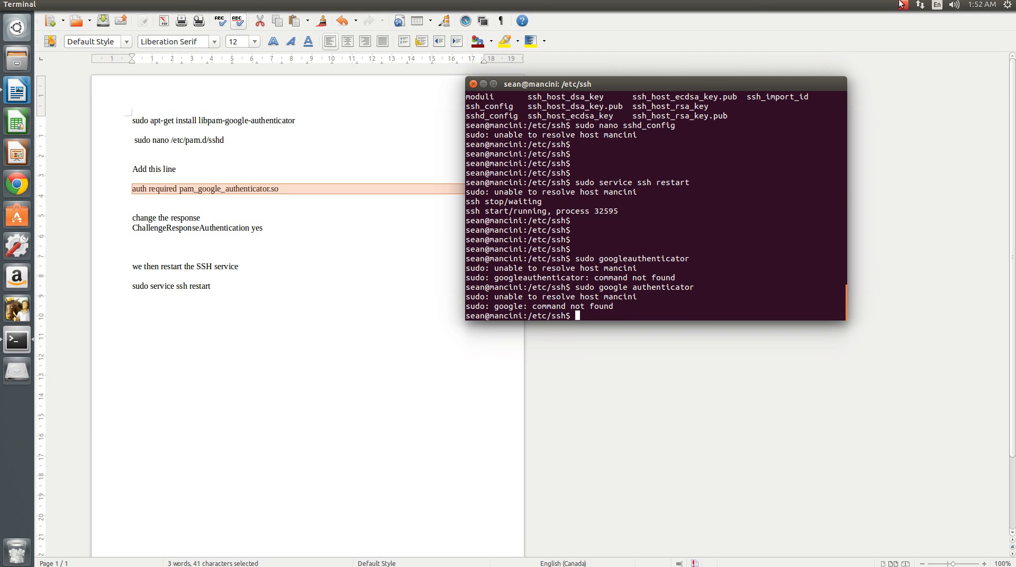
mouse_move(731, 166)
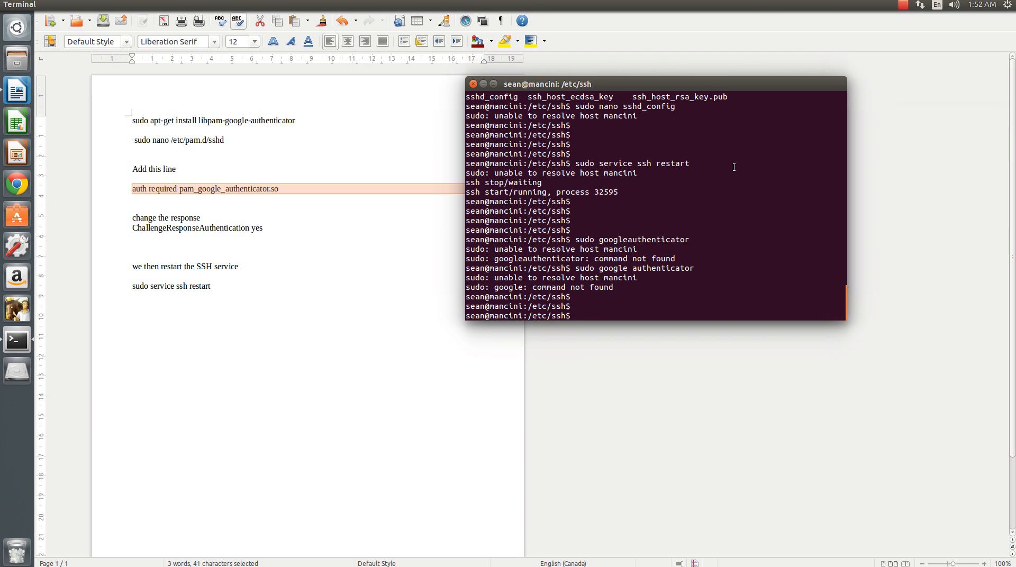
Run google-authenticator to generate the QR code, secret key and scratch codes
type("google-")
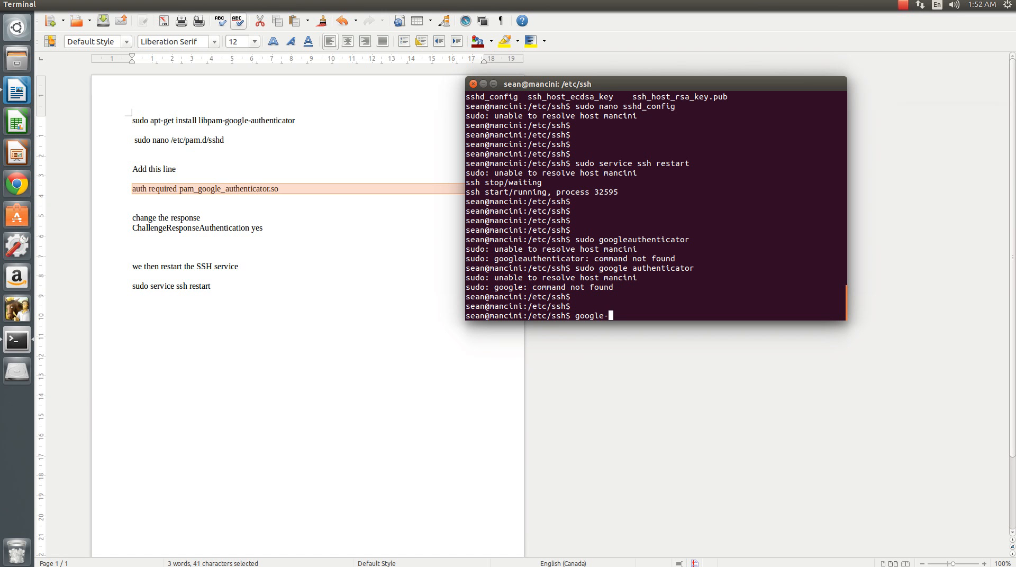
type("authenticator")
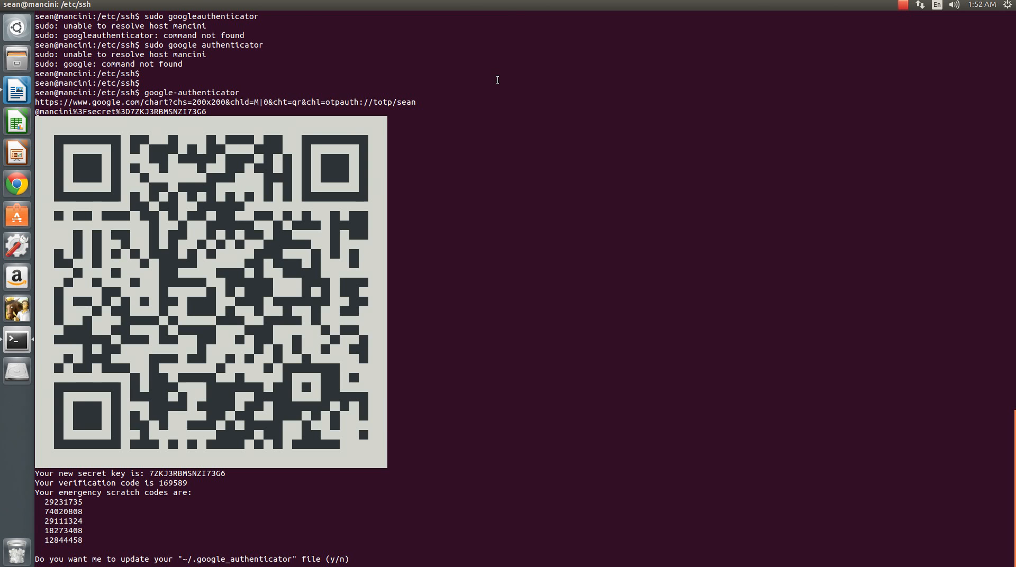
mouse_move(476, 247)
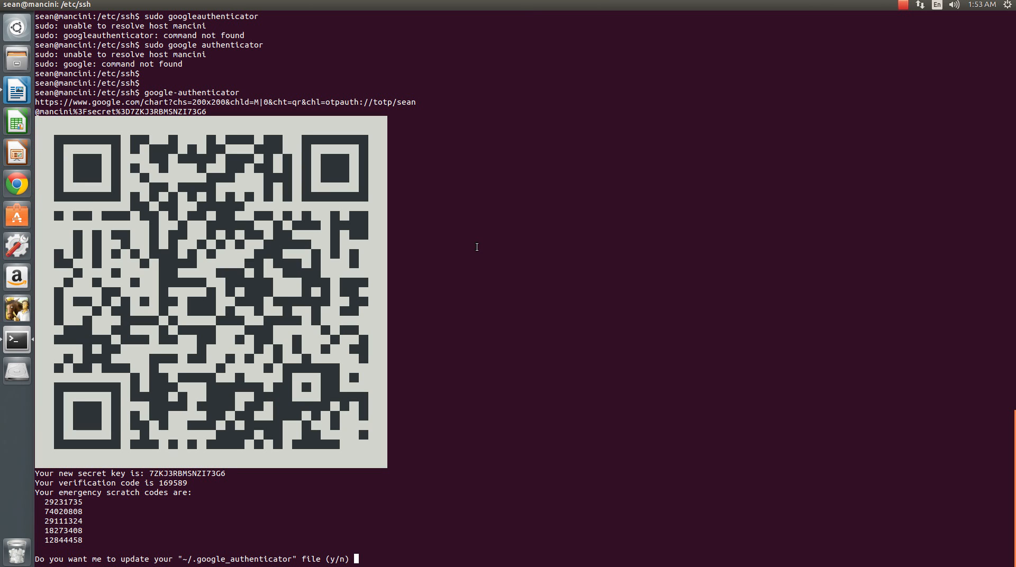
mouse_move(198, 425)
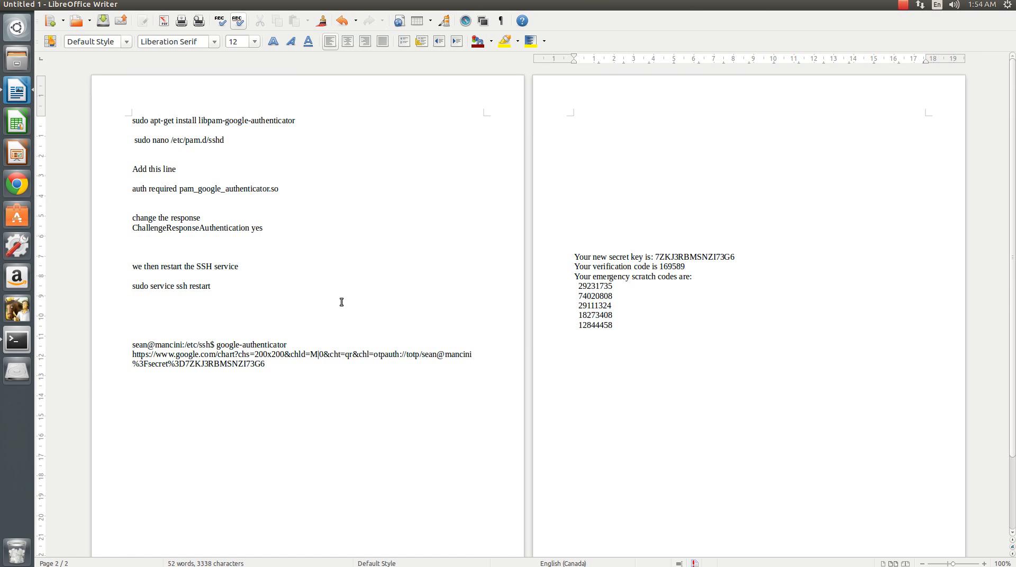
Select and review the pasted authenticator codes in the notes, then clear the selection
left_click(614, 325)
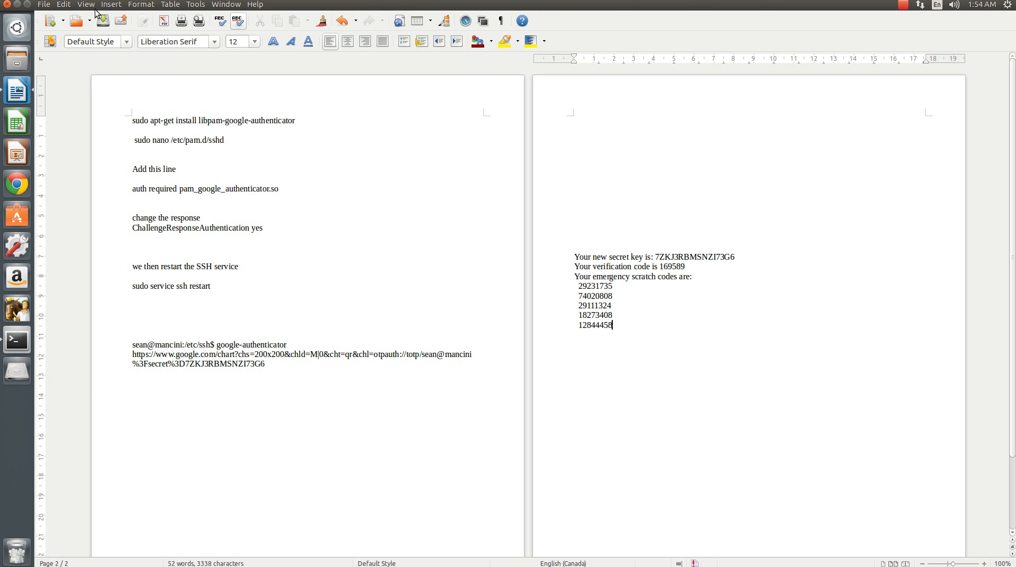
mouse_move(95, 14)
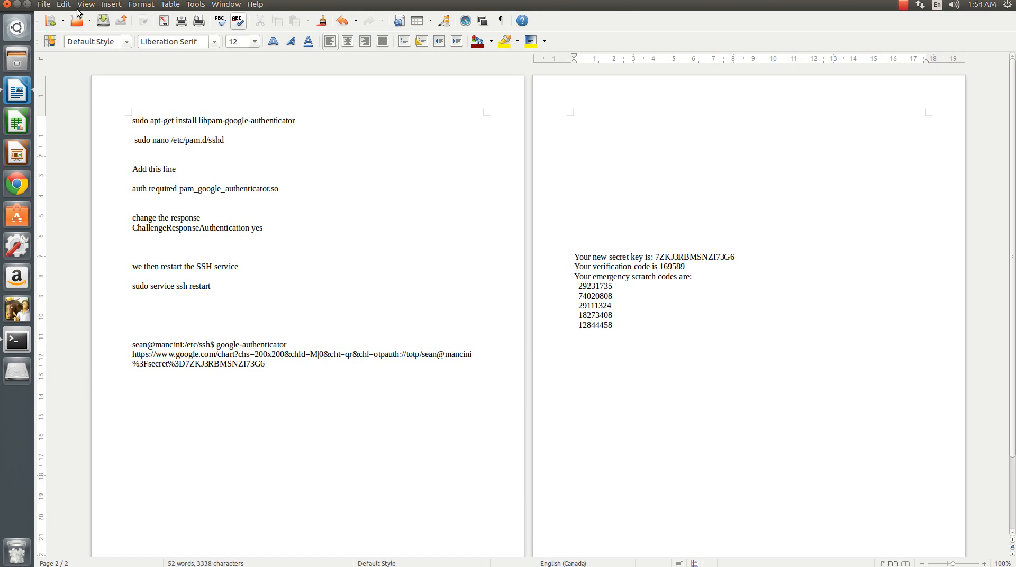
left_click(612, 325)
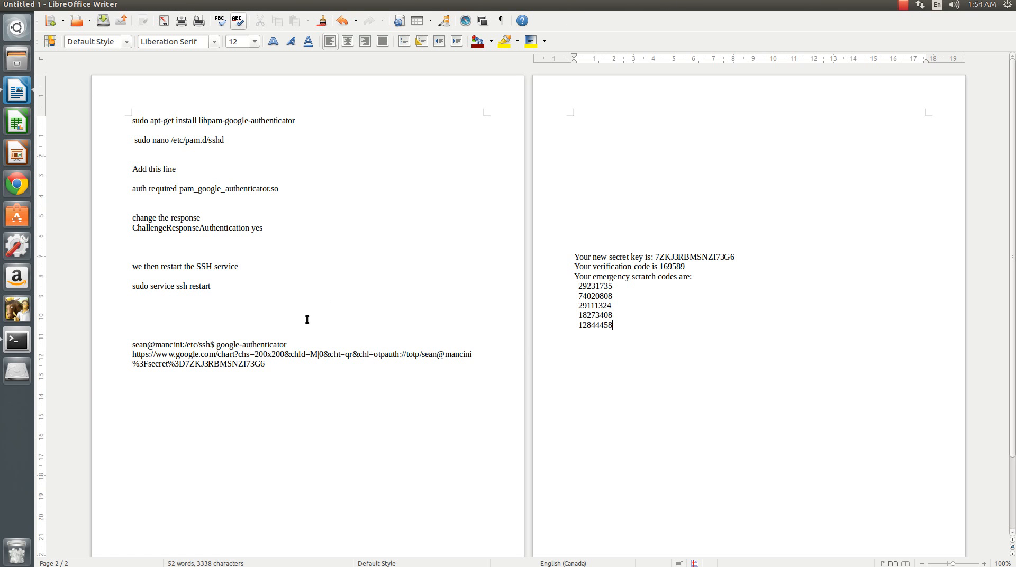
left_click_drag(133, 335, 264, 364)
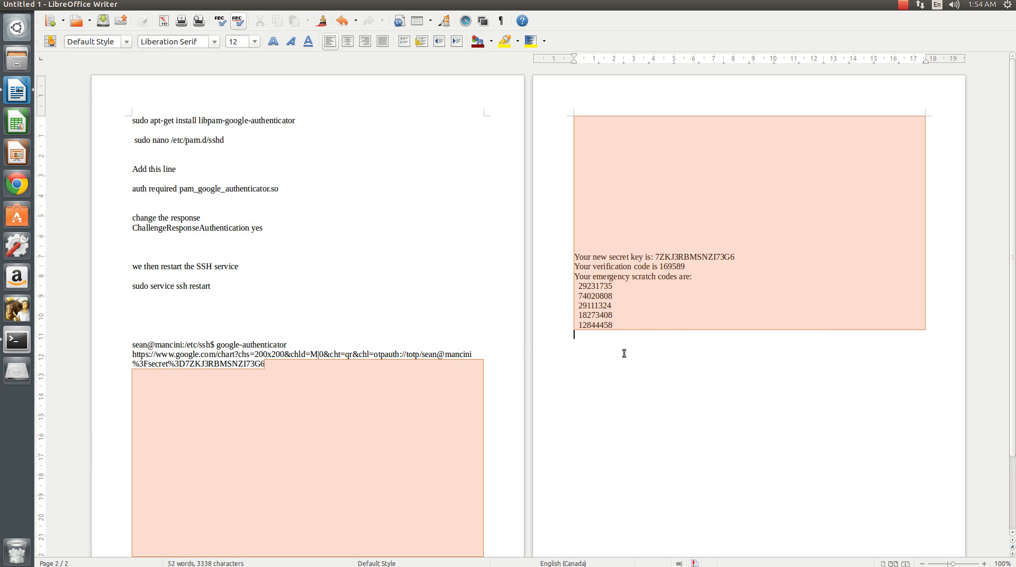
left_click(625, 353)
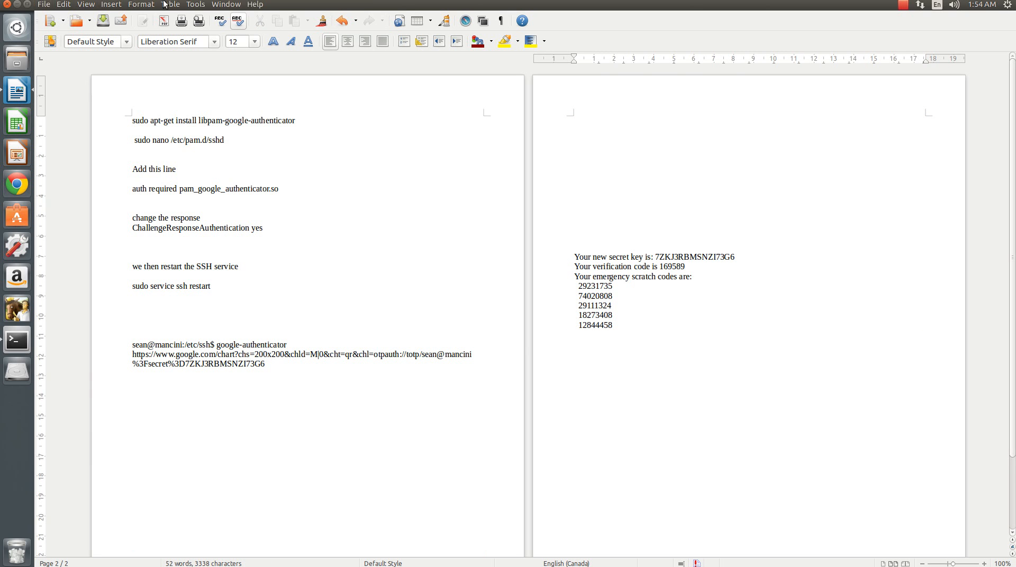
left_click(574, 354)
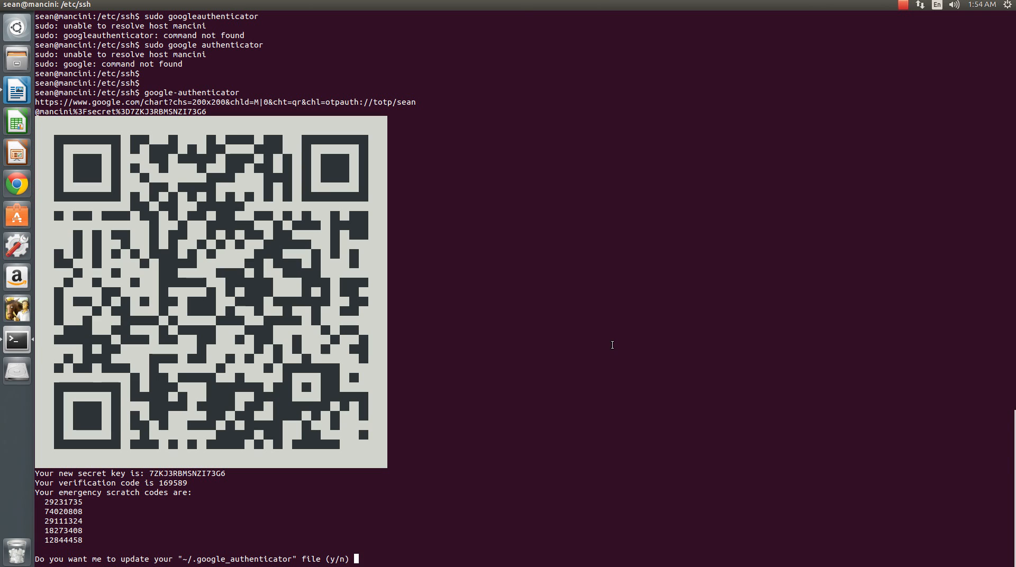
Answer y to the file-update, token-reuse, time-window and rate-limiting prompts
type("y")
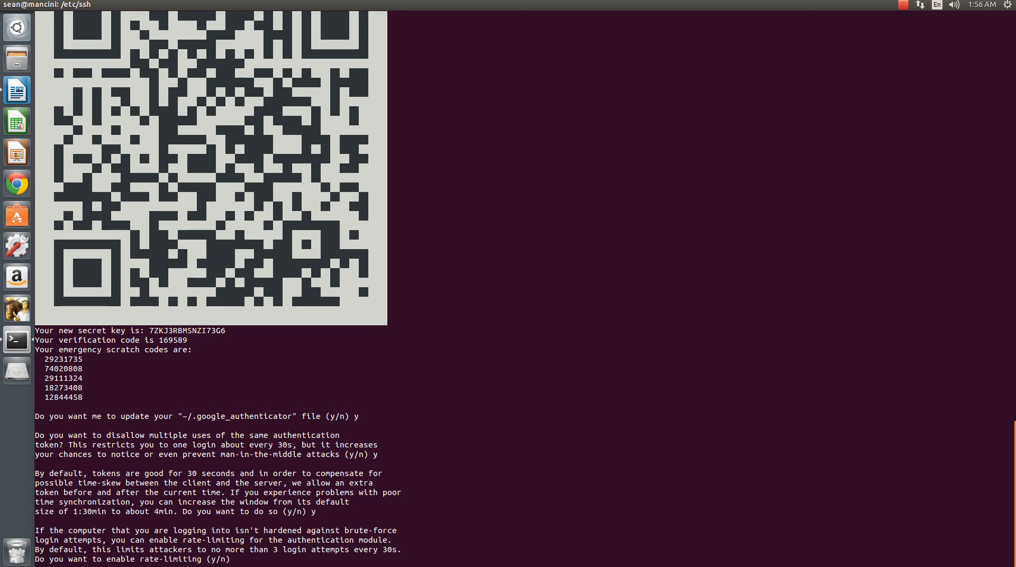
type("y")
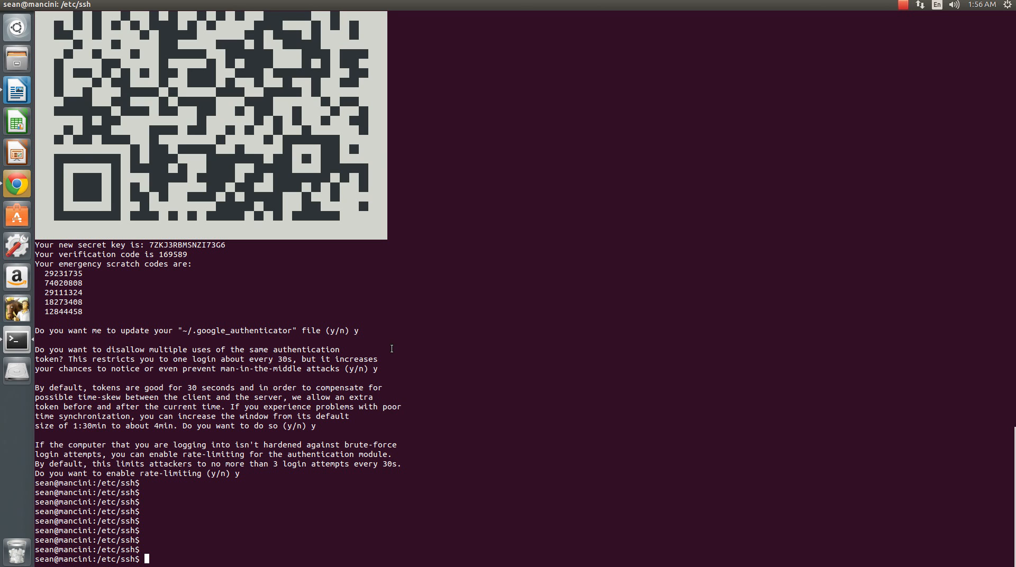
type("www.")
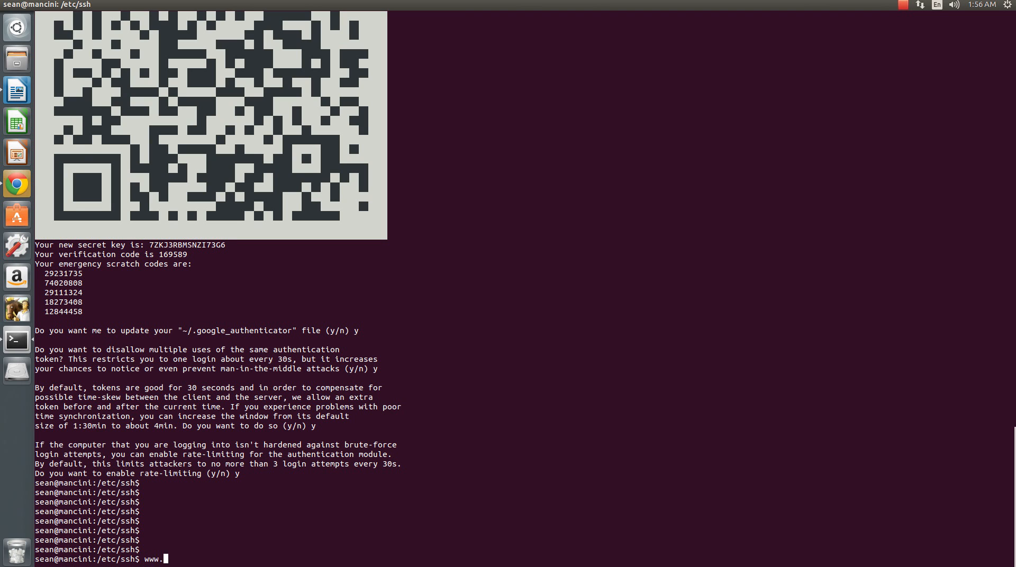
type("seanmancini.")
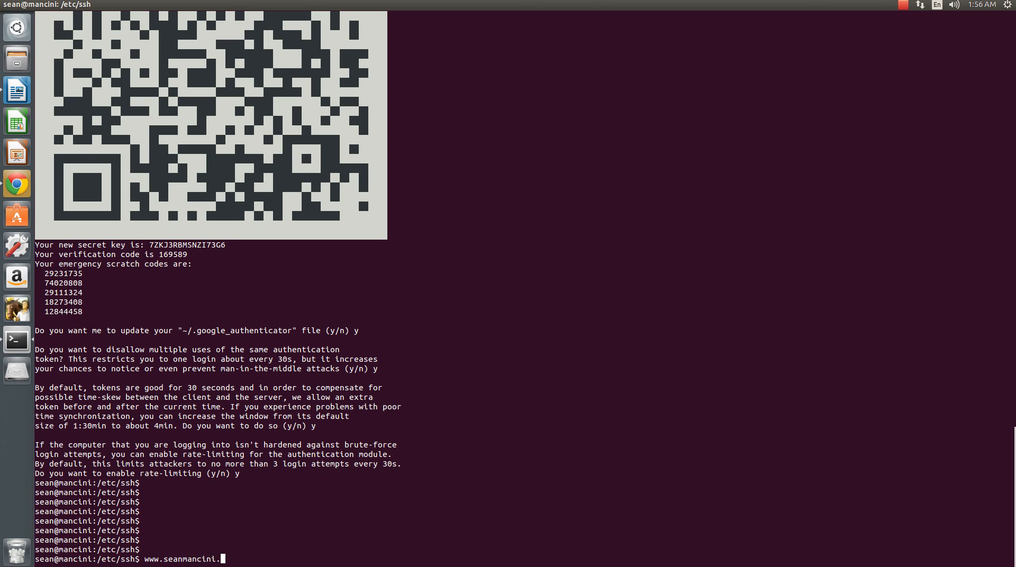
type("com")
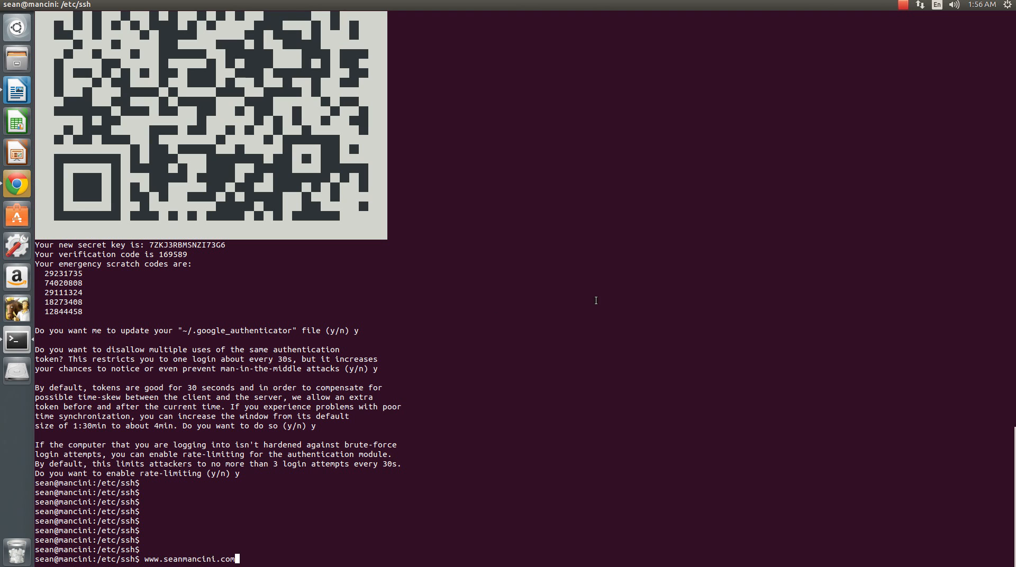
mouse_move(907, 11)
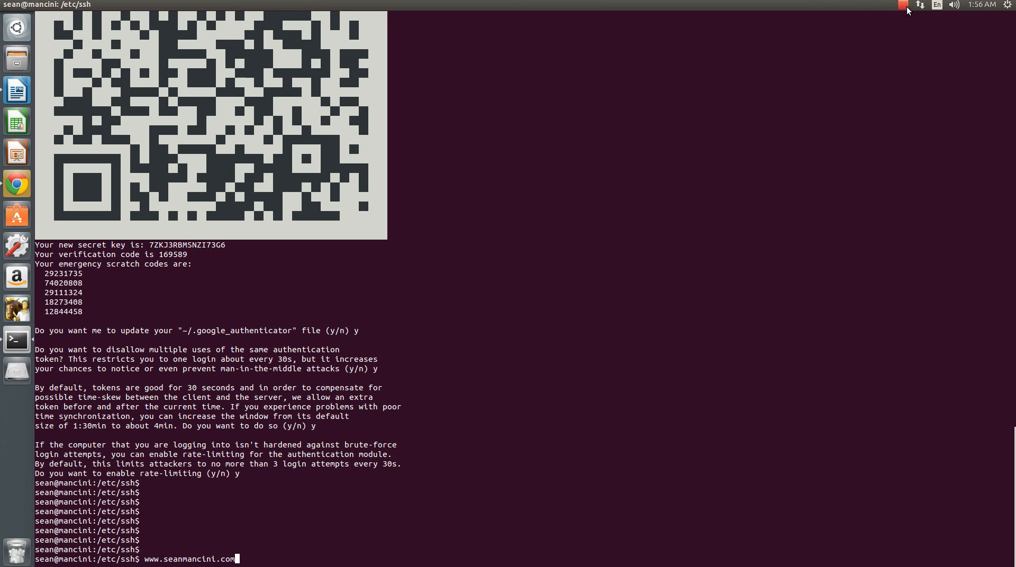